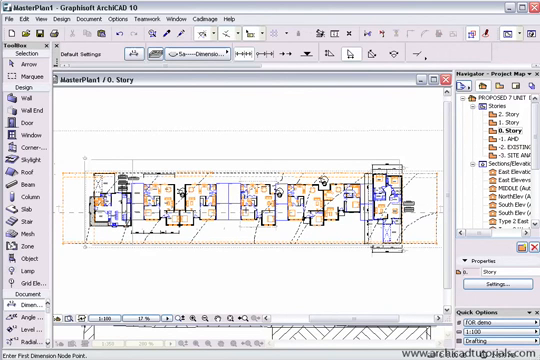
mouse_move(320, 140)
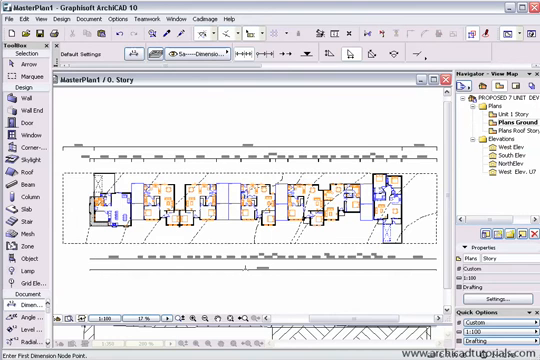
mouse_move(504, 92)
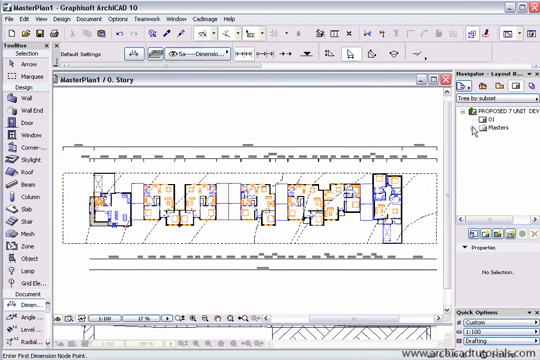
left_click(454, 132)
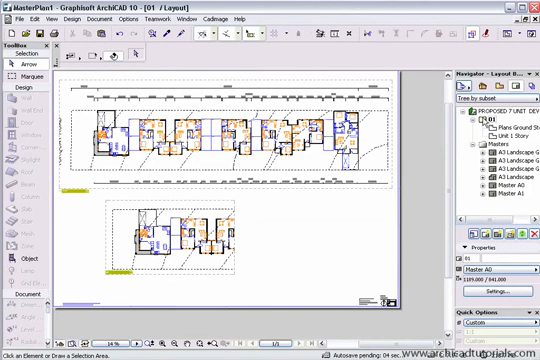
- Create a new layout named ELEVATIONS from the Layout Book context menu
right_click(488, 120)
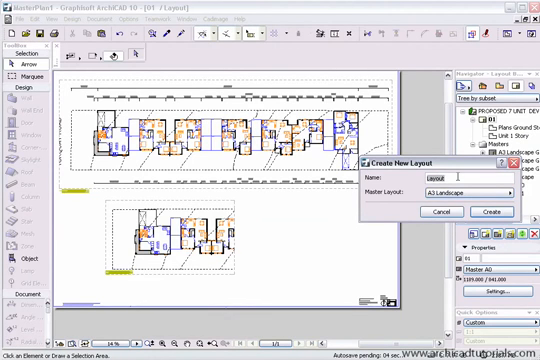
type("eLIt")
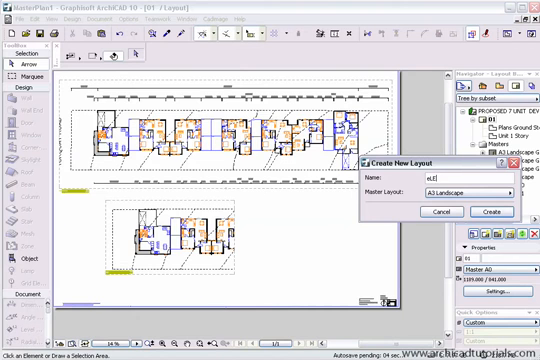
type("ELEVATIONS")
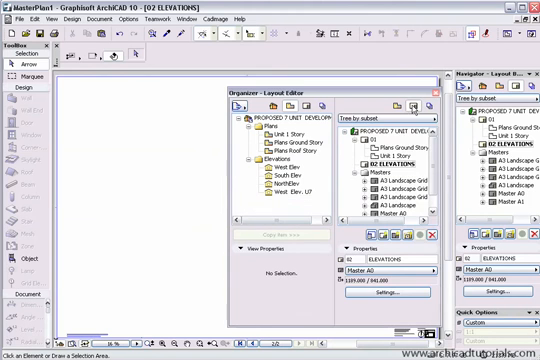
- Select the ELEVATIONS layout and place the elevation views onto it
left_click(404, 190)
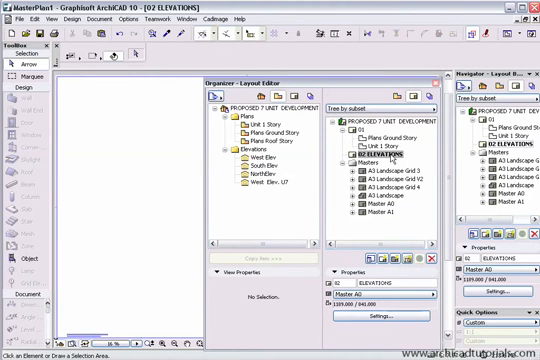
mouse_move(244, 188)
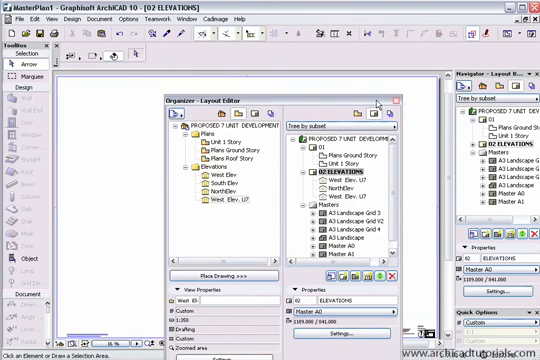
left_click(396, 100)
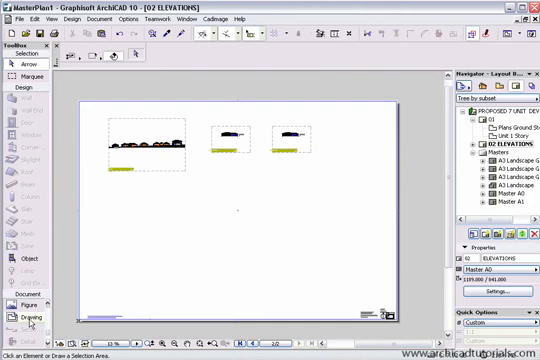
- Return to the first layout sheet with the terraced-row plans
left_click(28, 310)
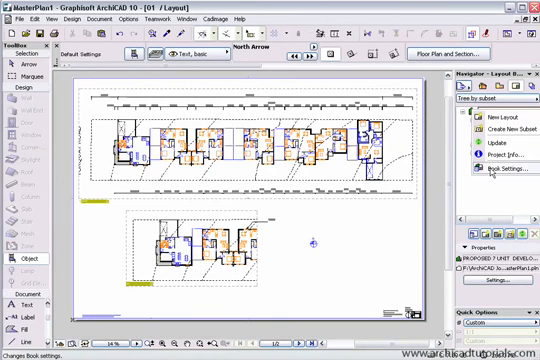
- Bring up Book Settings showing the layout ID and numbering options
left_click(488, 180)
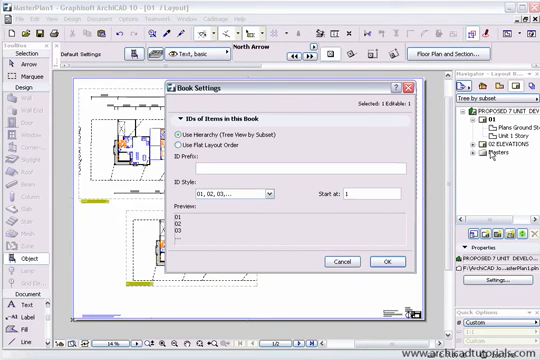
mouse_move(490, 150)
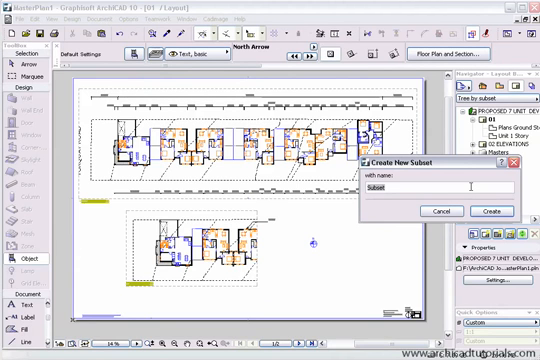
- Add a subset named Plans, then start a second subset for the elevations
type("Plans")
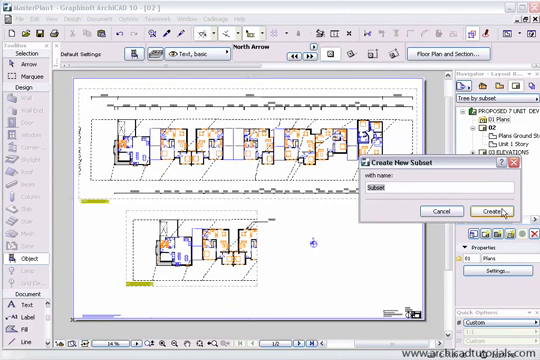
type("Eleva")
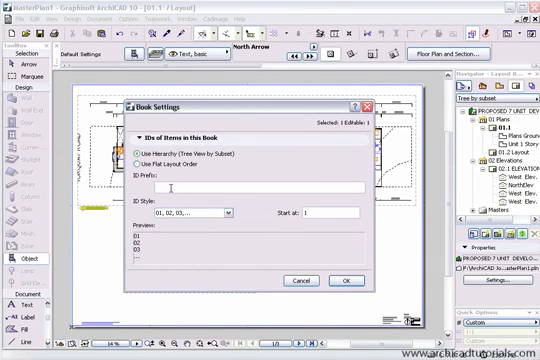
- Enter DD as the book's own layout ID prefix
type("DD")
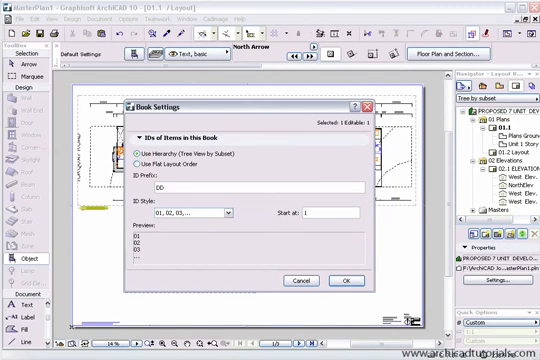